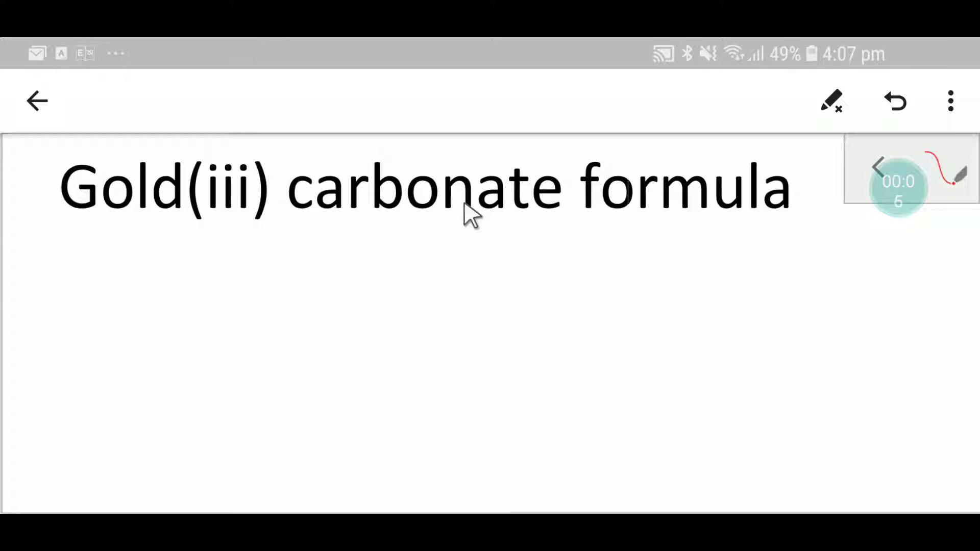
{"action": "mouse_move", "coordinate": [322, 244]}
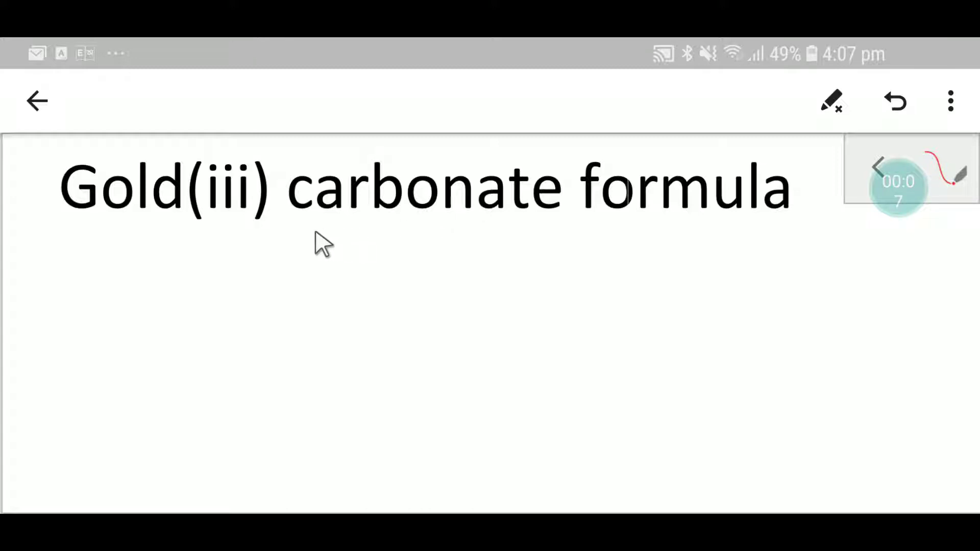
{"action": "mouse_move", "coordinate": [303, 209]}
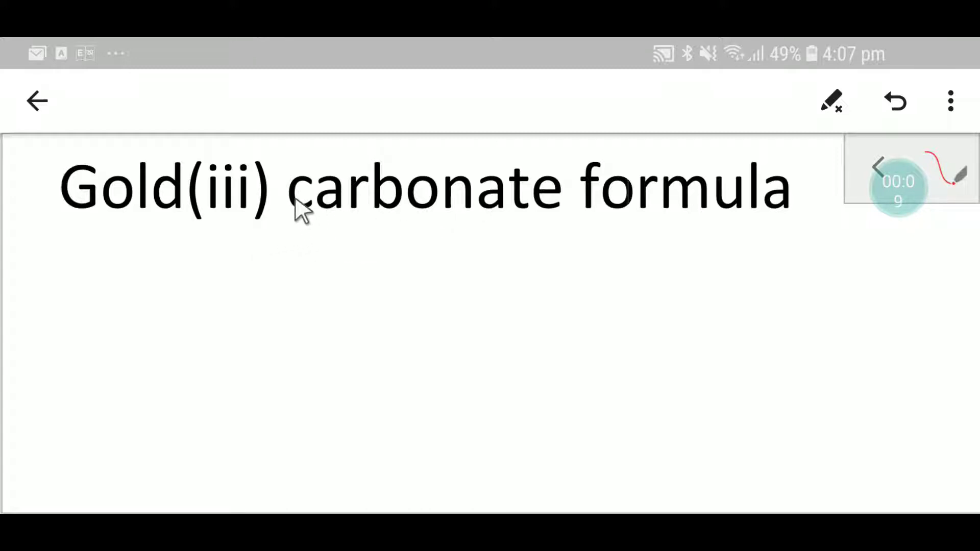
{"action": "mouse_move", "coordinate": [191, 194]}
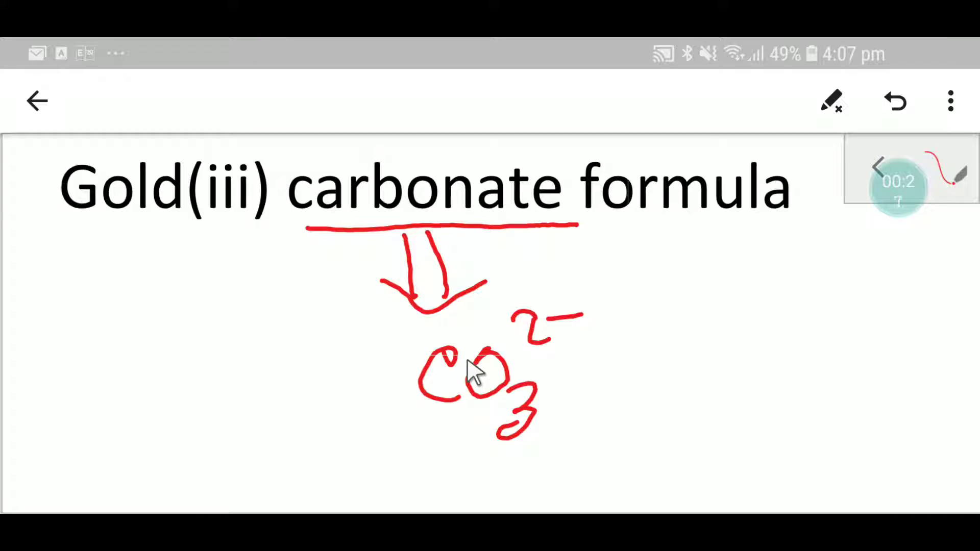
{"action": "mouse_move", "coordinate": [59, 253]}
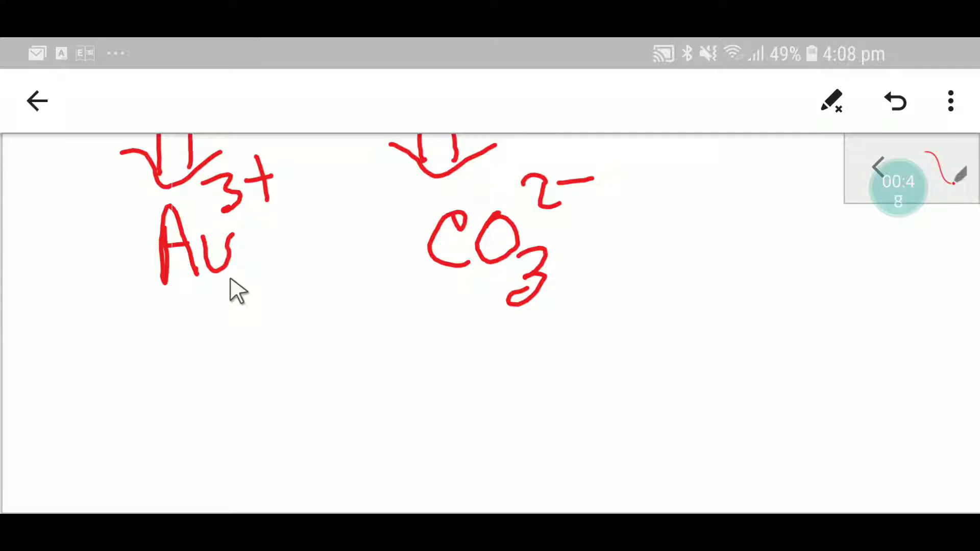
Write Au³⁺ and CO₃²⁻ with criss-crossed charges and start Au₂ beneath
{"action": "left_click", "coordinate": [283, 345]}
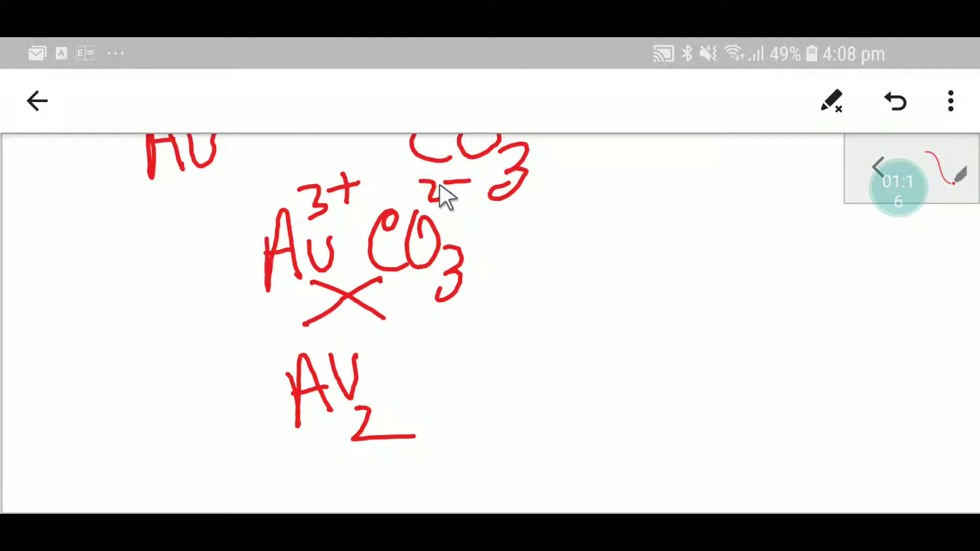
{"action": "mouse_move", "coordinate": [351, 197]}
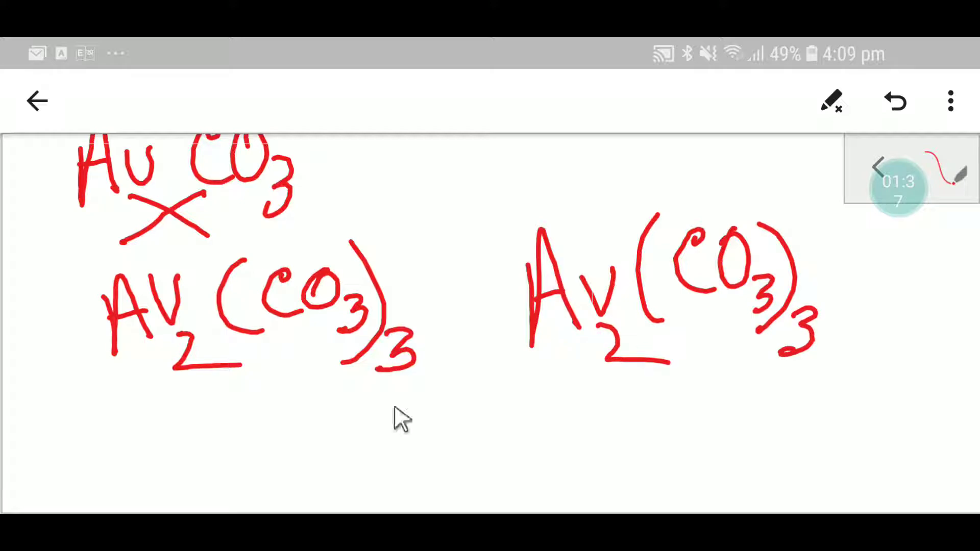
{"action": "mouse_move", "coordinate": [572, 338]}
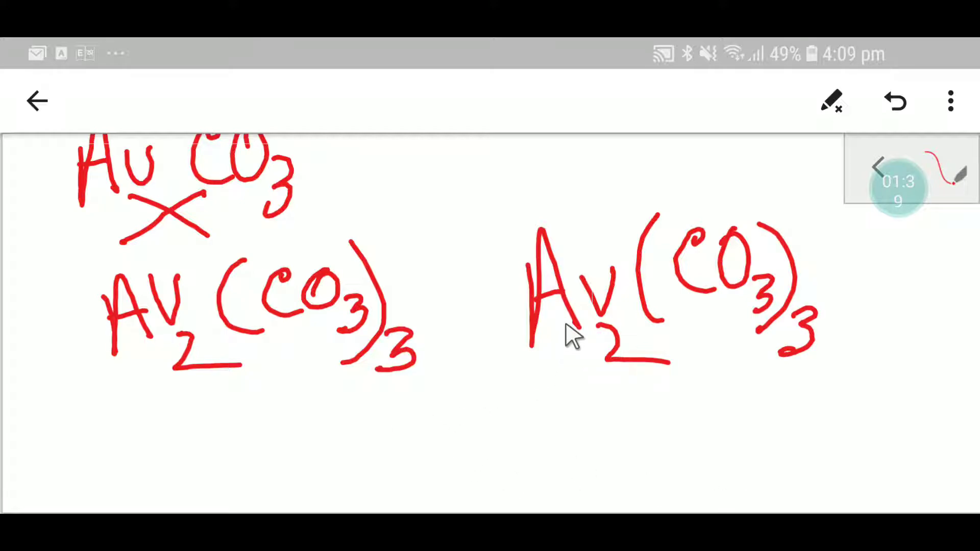